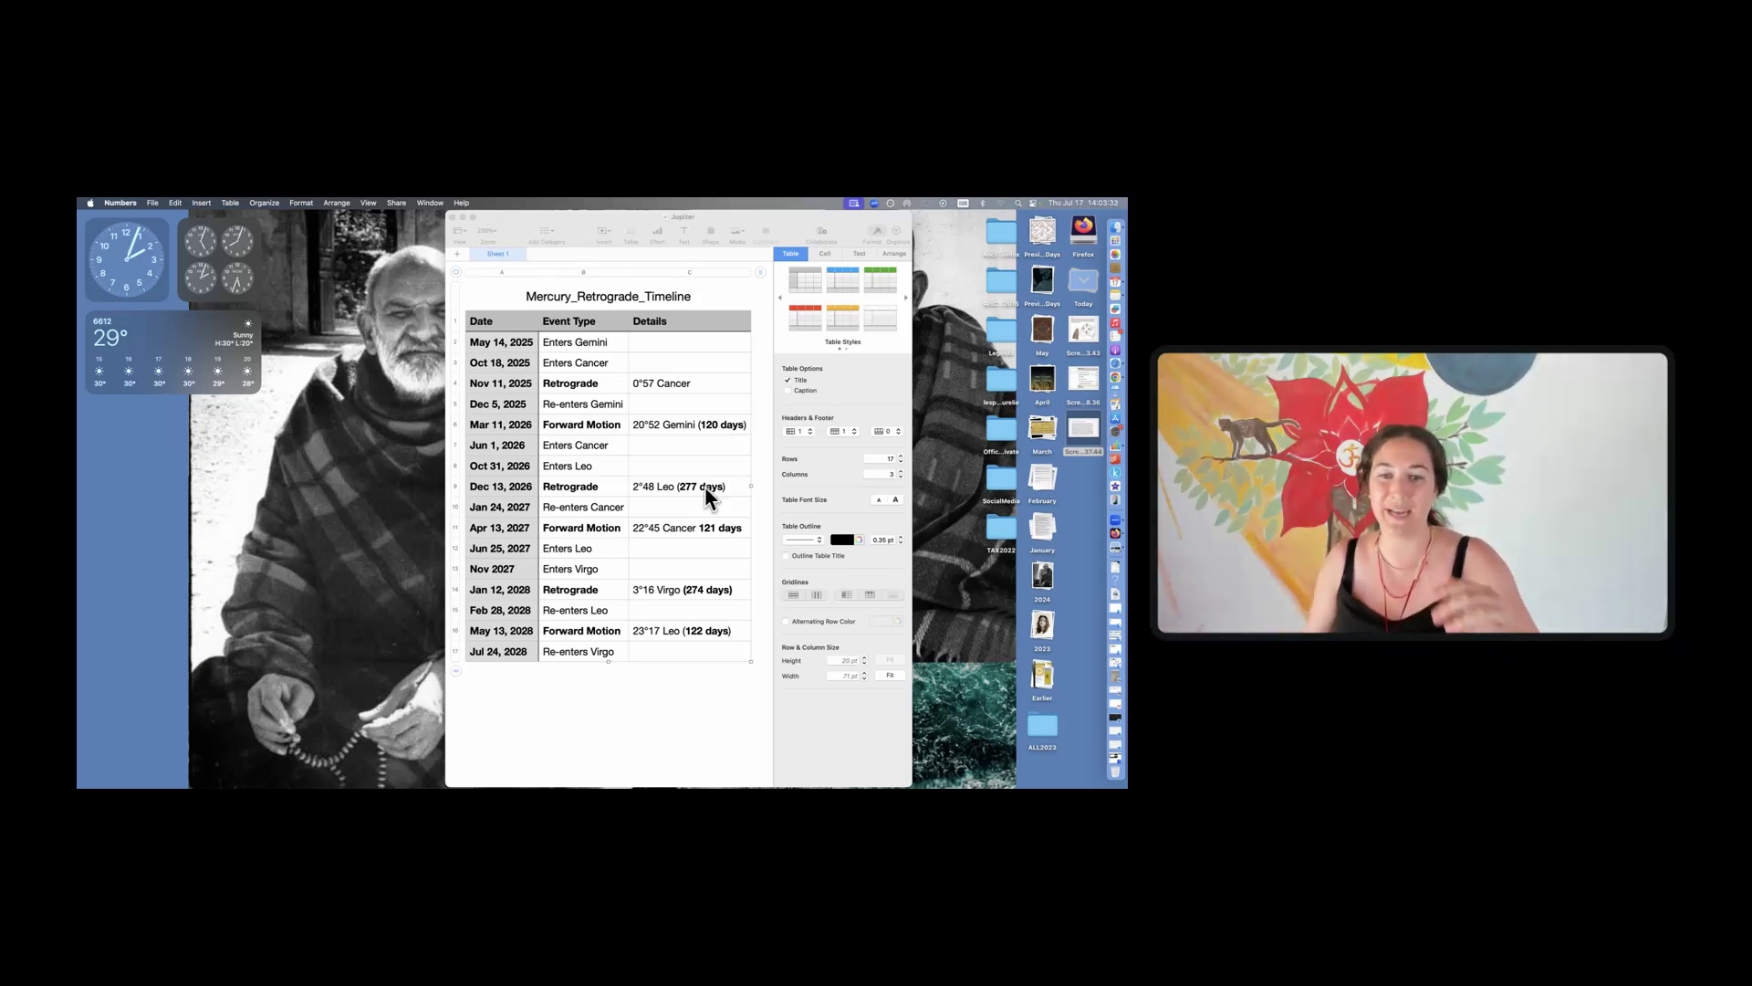
{"action": "mouse_move", "coordinate": [644, 497]}
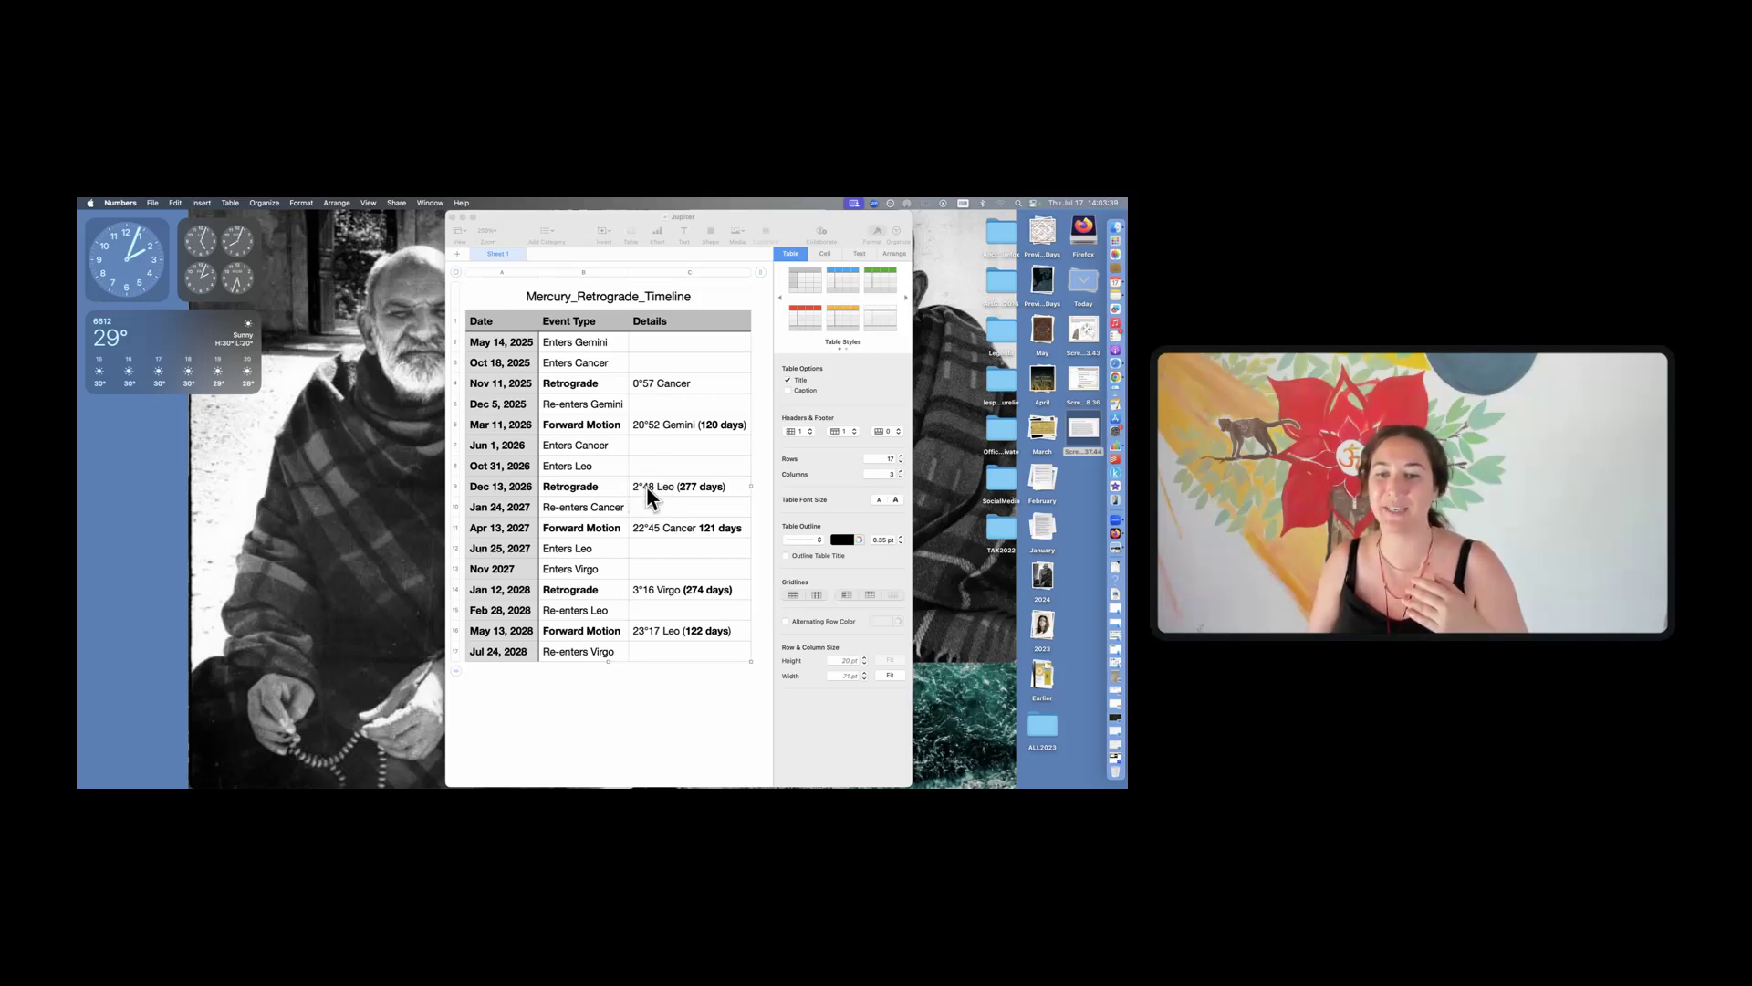
{"action": "mouse_move", "coordinate": [666, 634]}
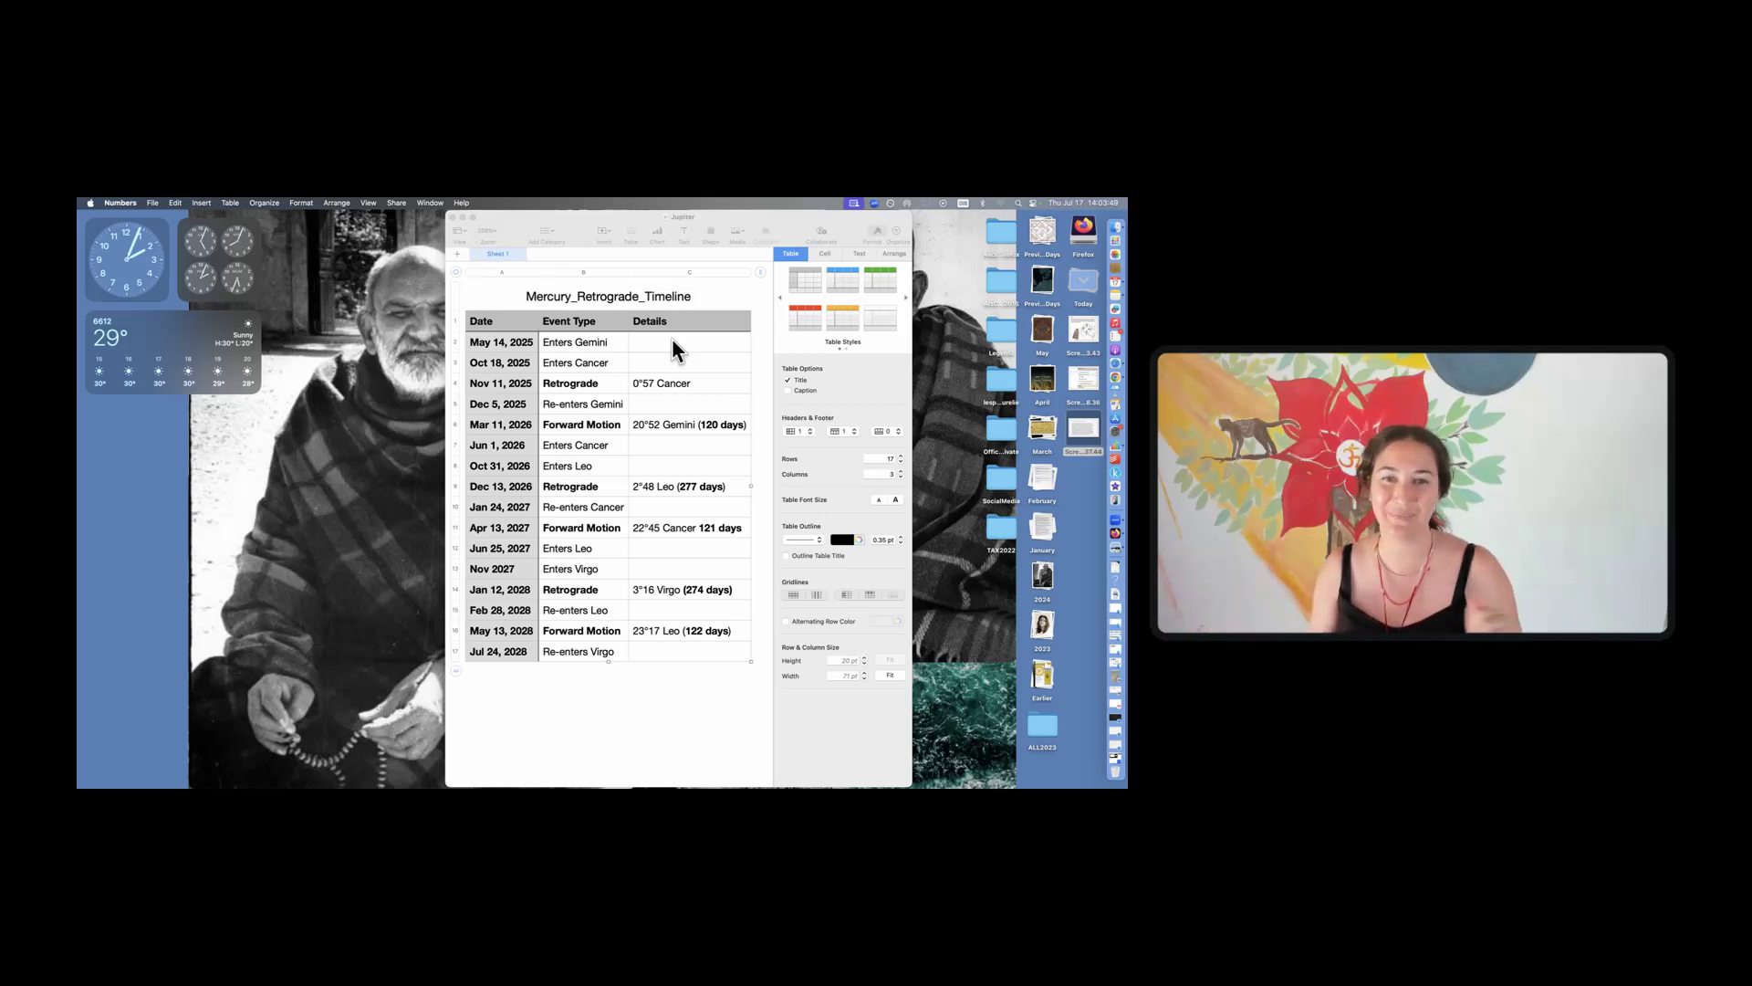
{"action": "mouse_move", "coordinate": [614, 422]}
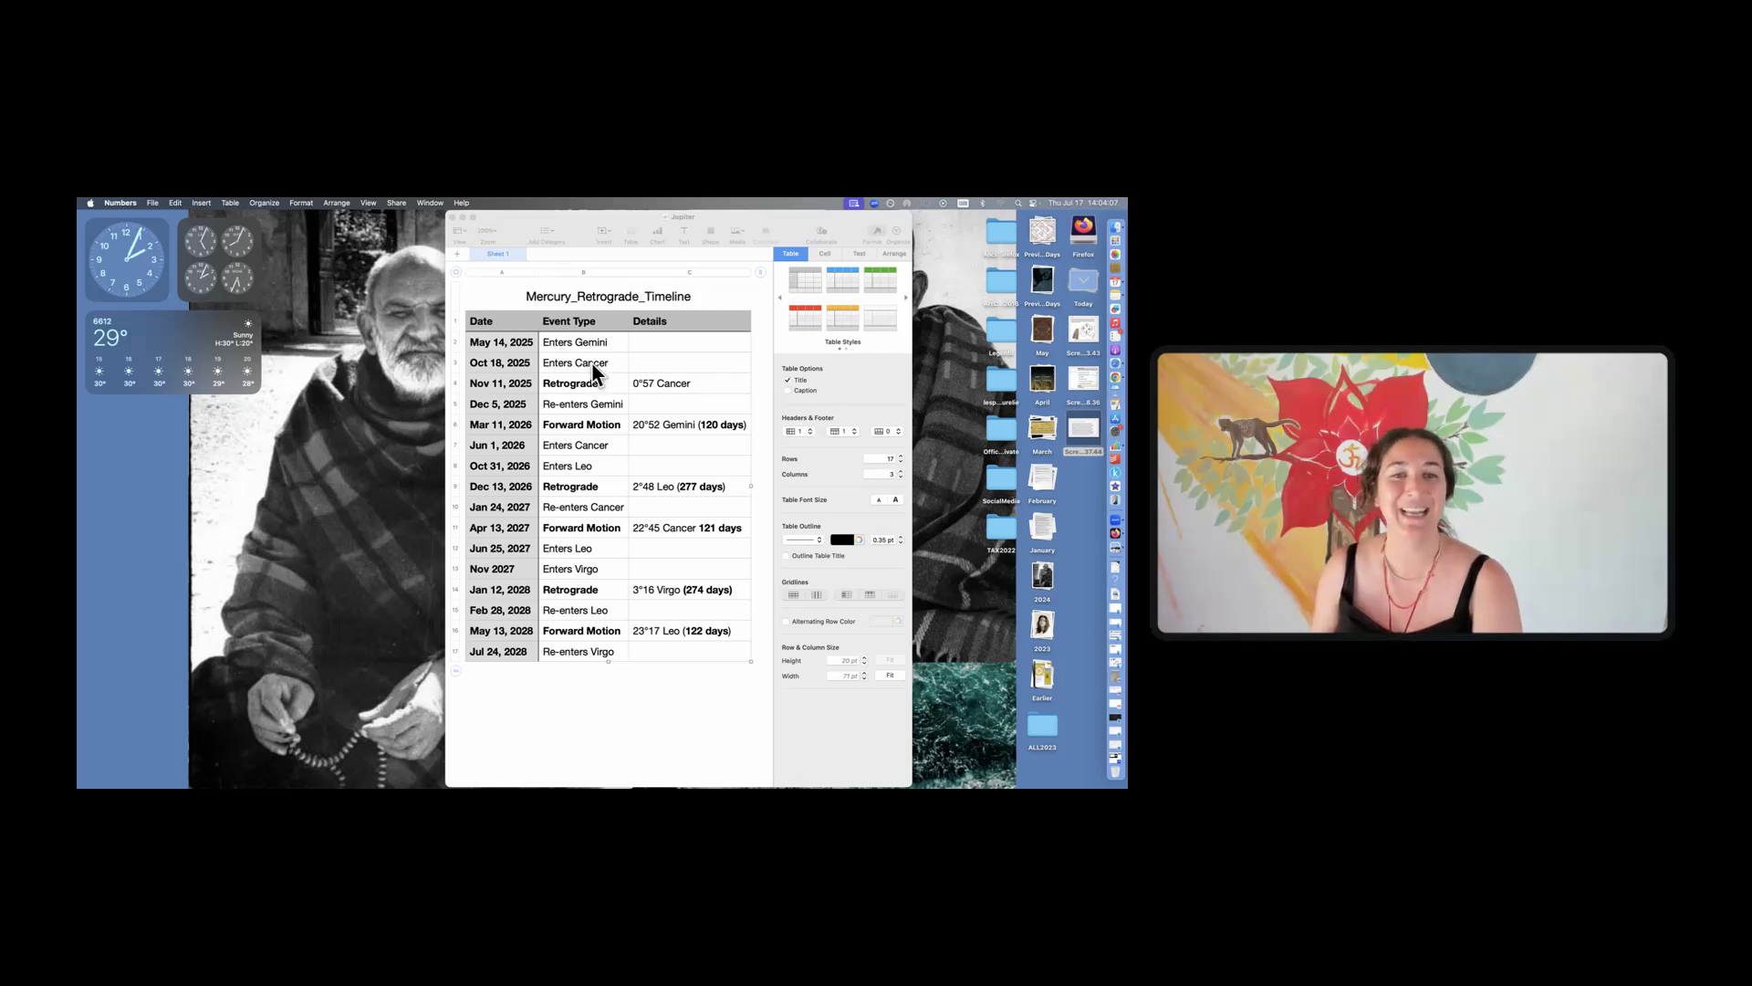
{"action": "mouse_move", "coordinate": [506, 370]}
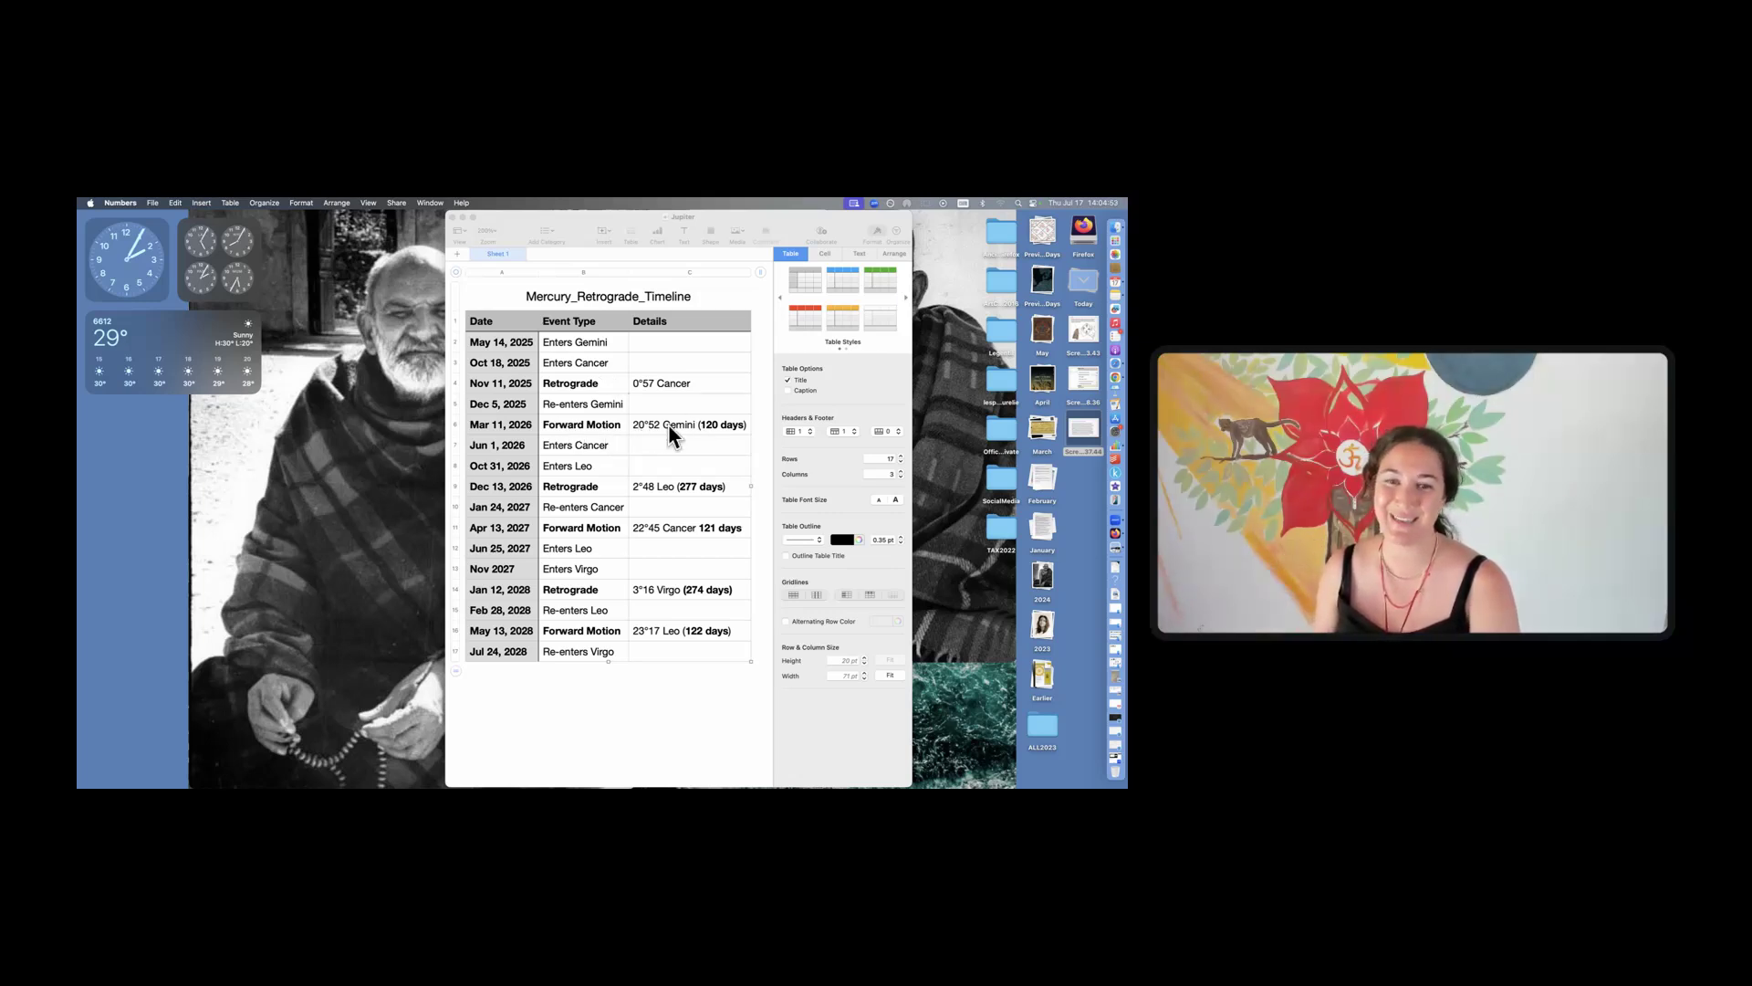
{"action": "mouse_move", "coordinate": [628, 438]}
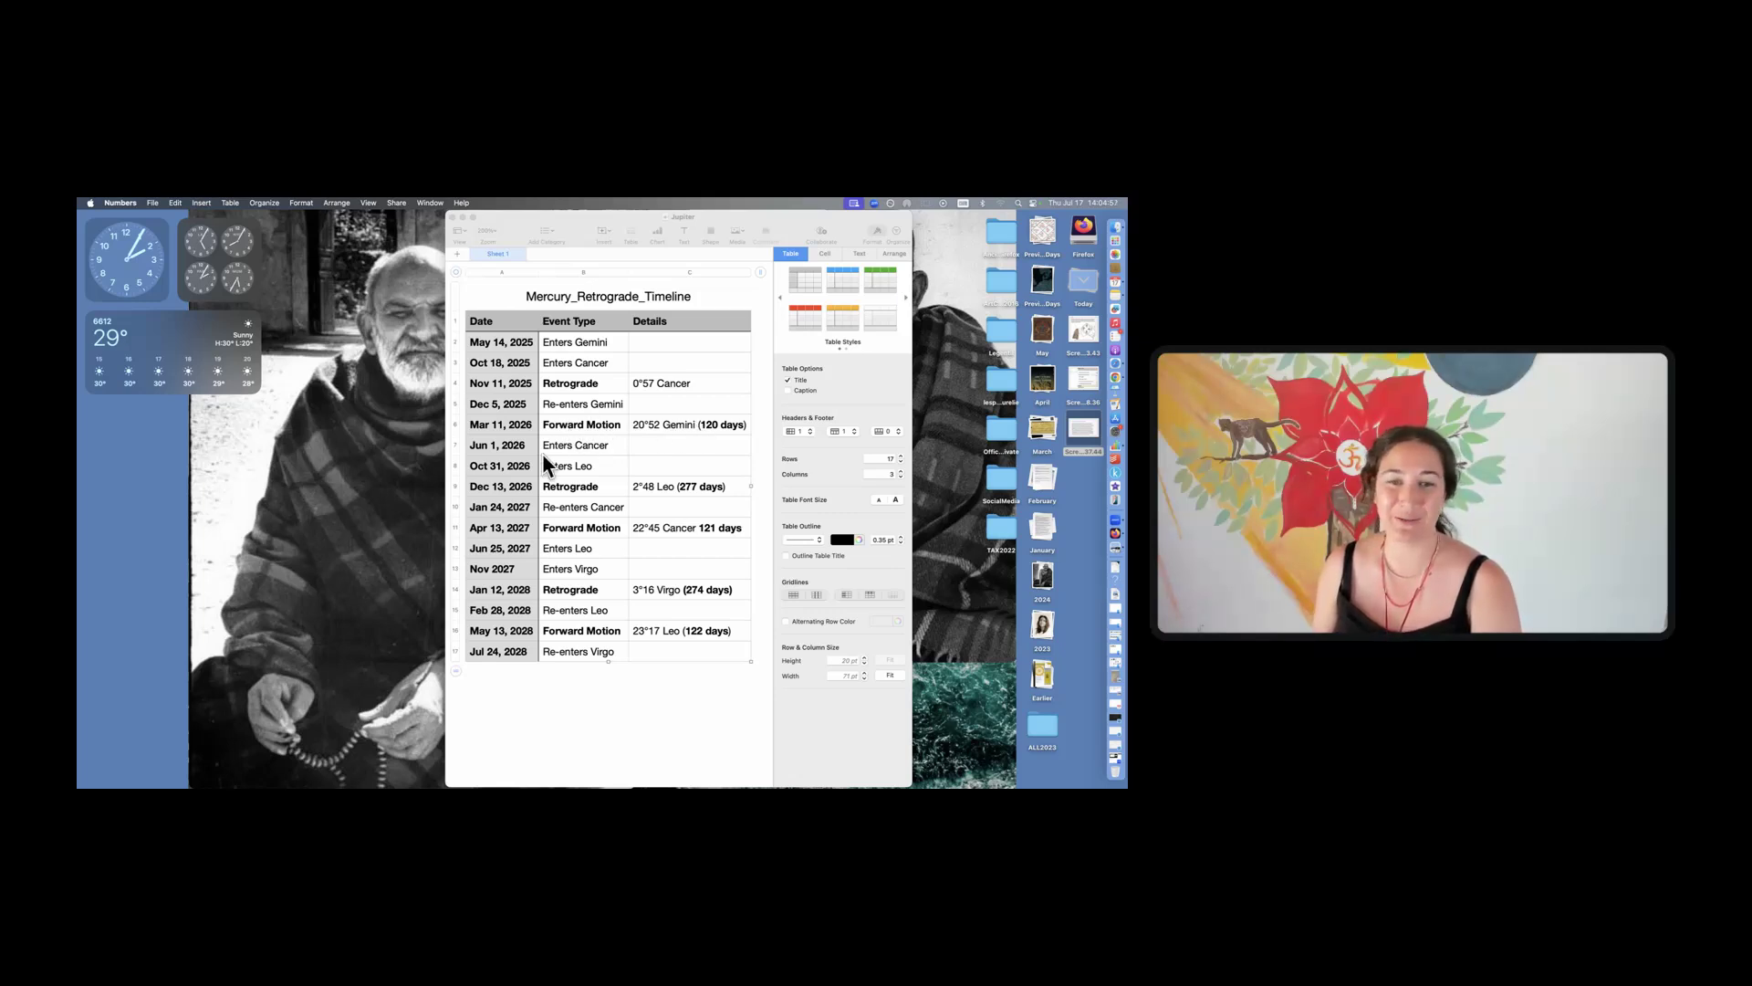
{"action": "mouse_move", "coordinate": [544, 461]}
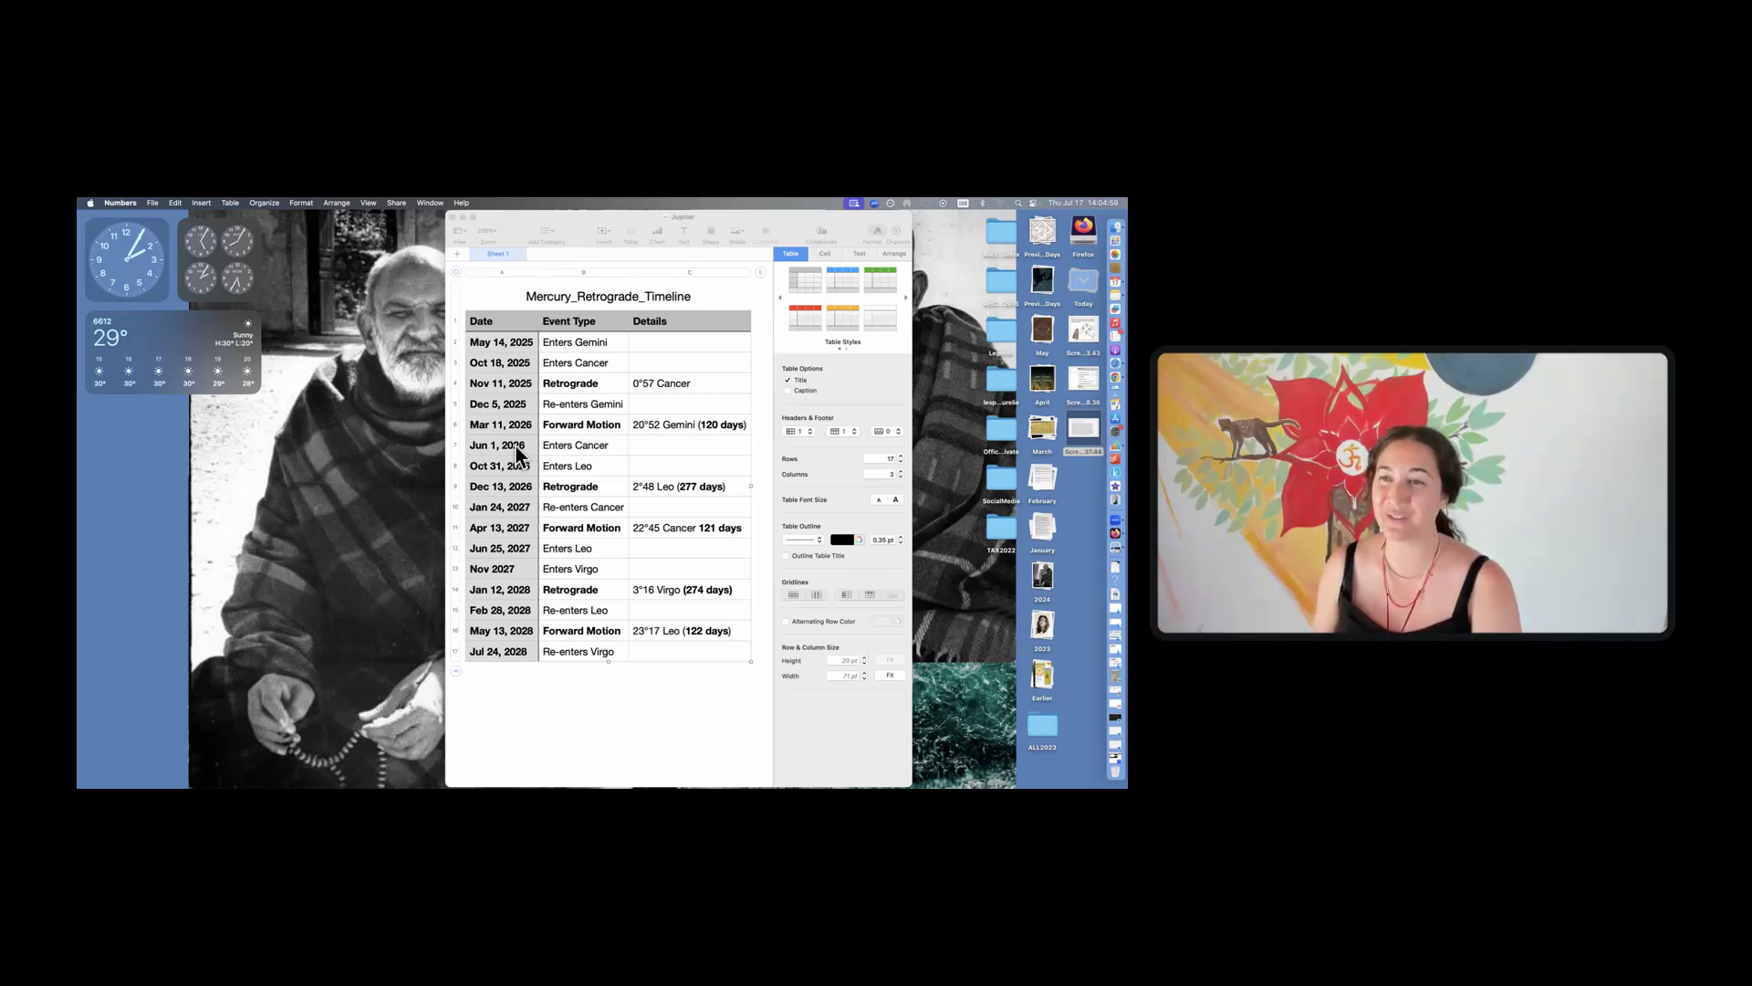
{"action": "mouse_move", "coordinate": [550, 453]}
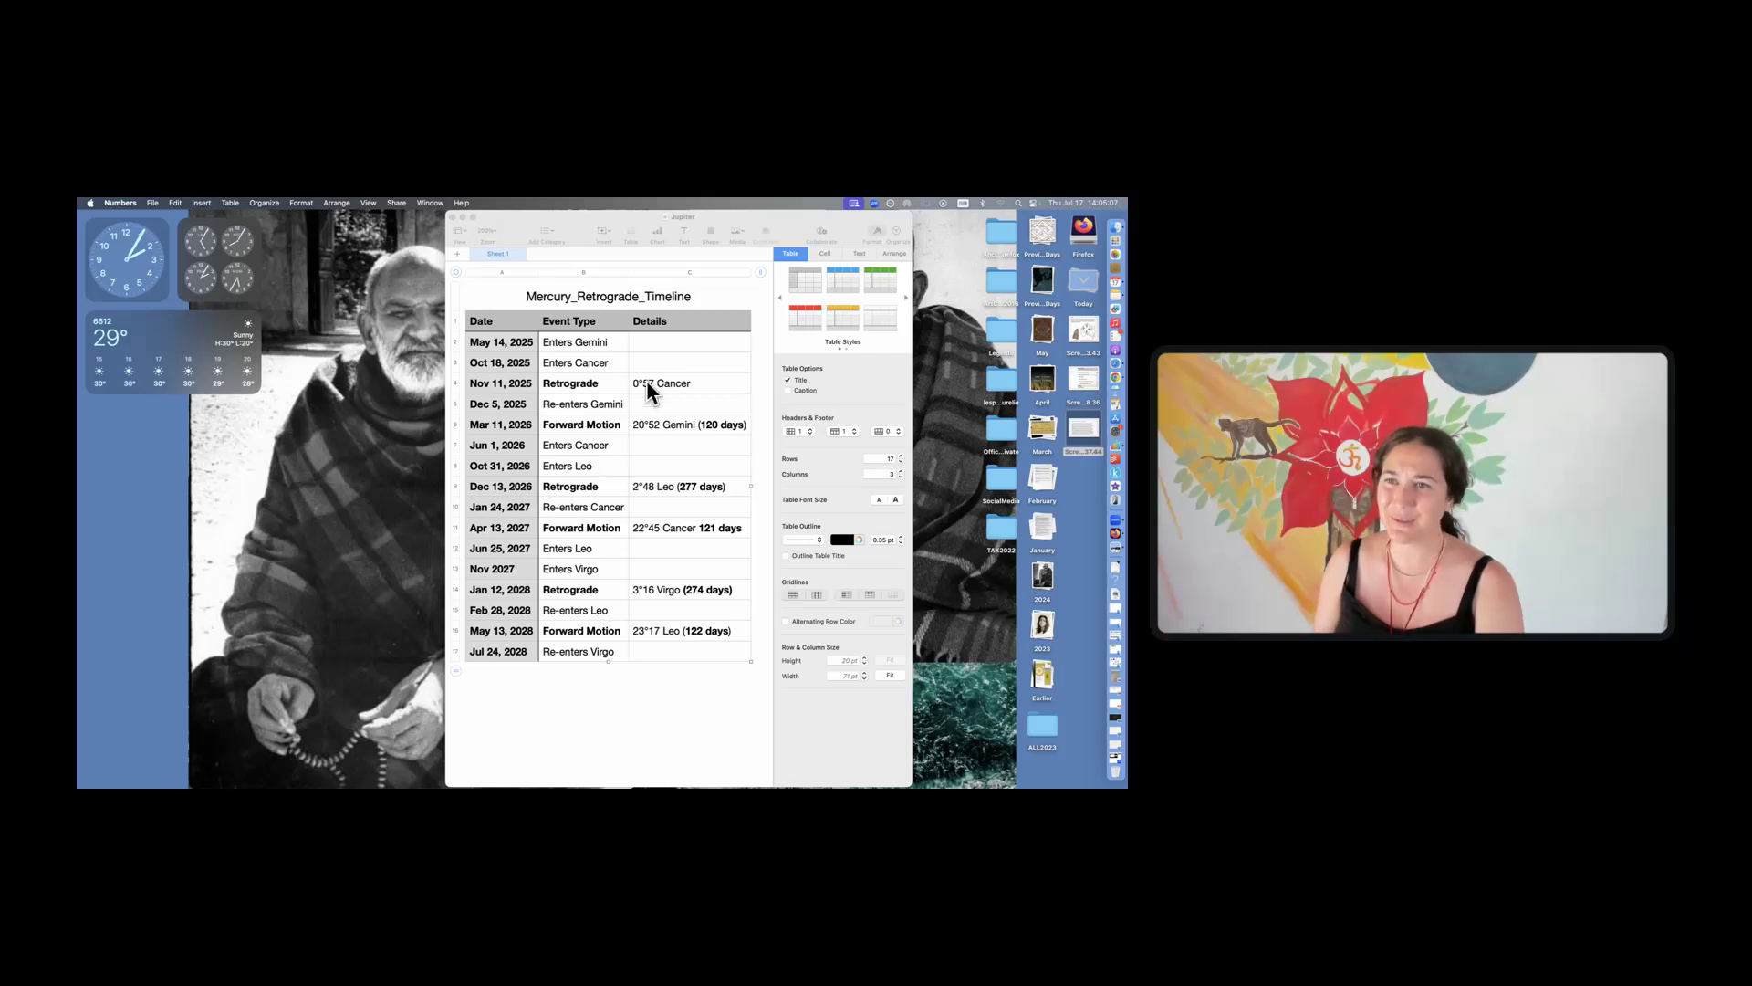
{"action": "mouse_move", "coordinate": [474, 458]}
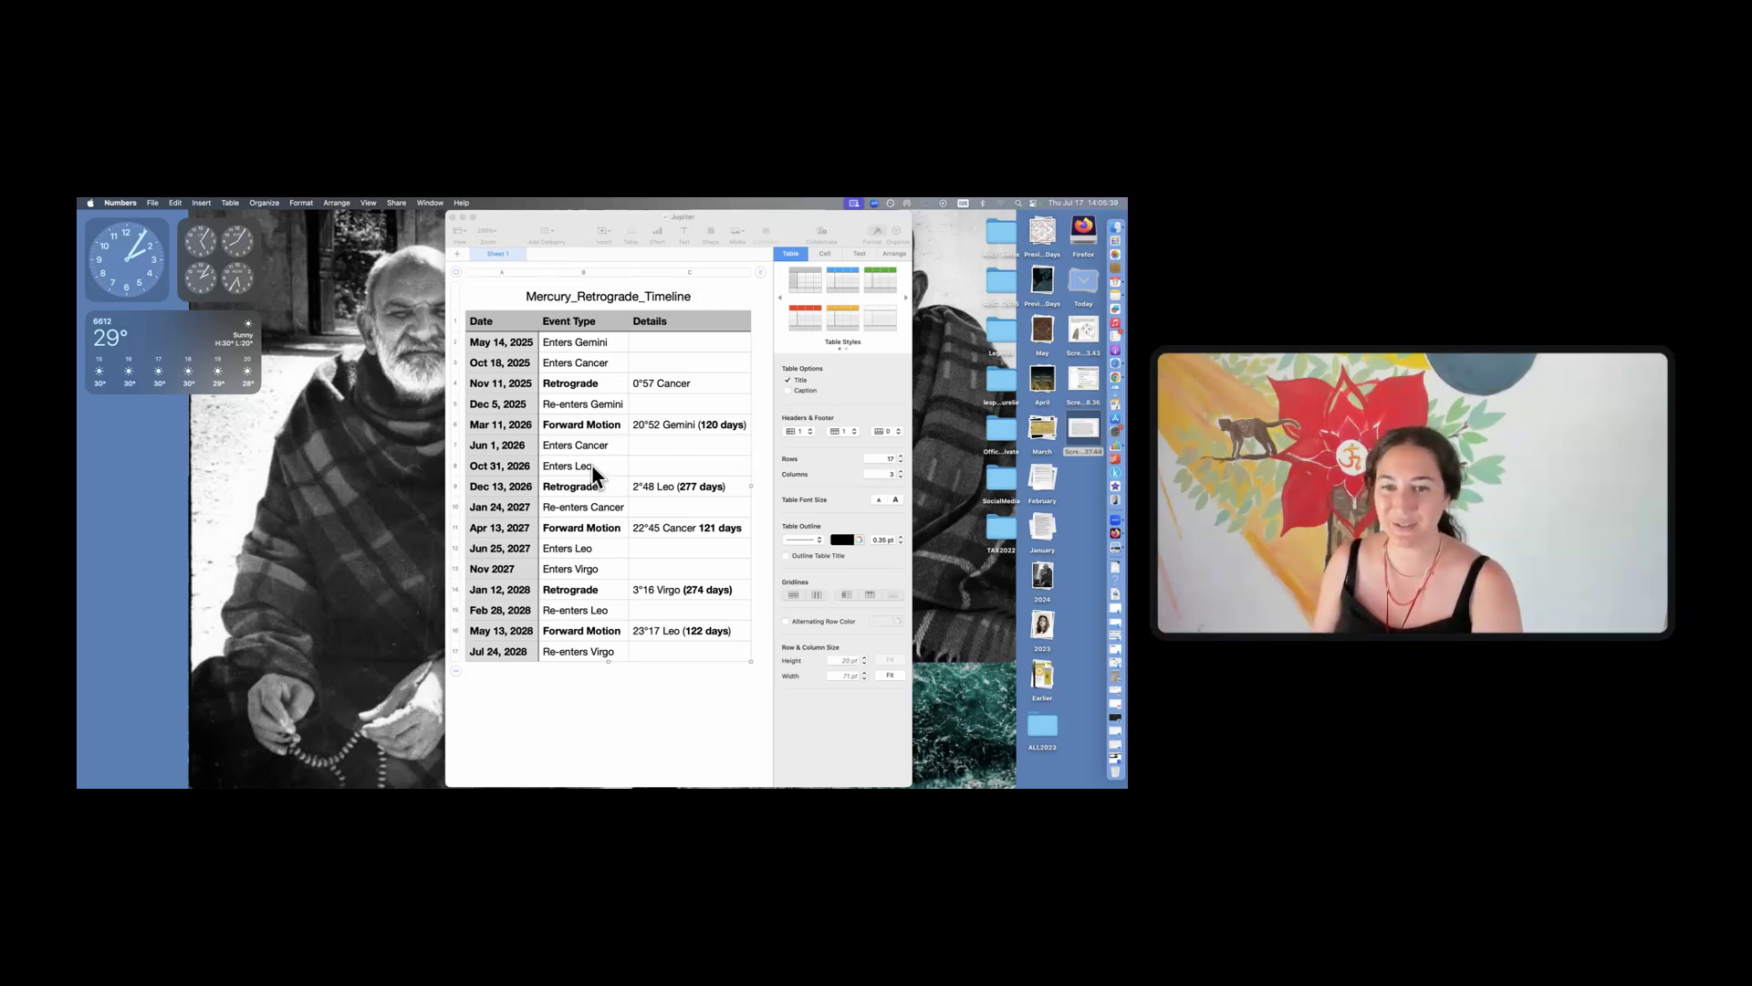
{"action": "mouse_move", "coordinate": [568, 482]}
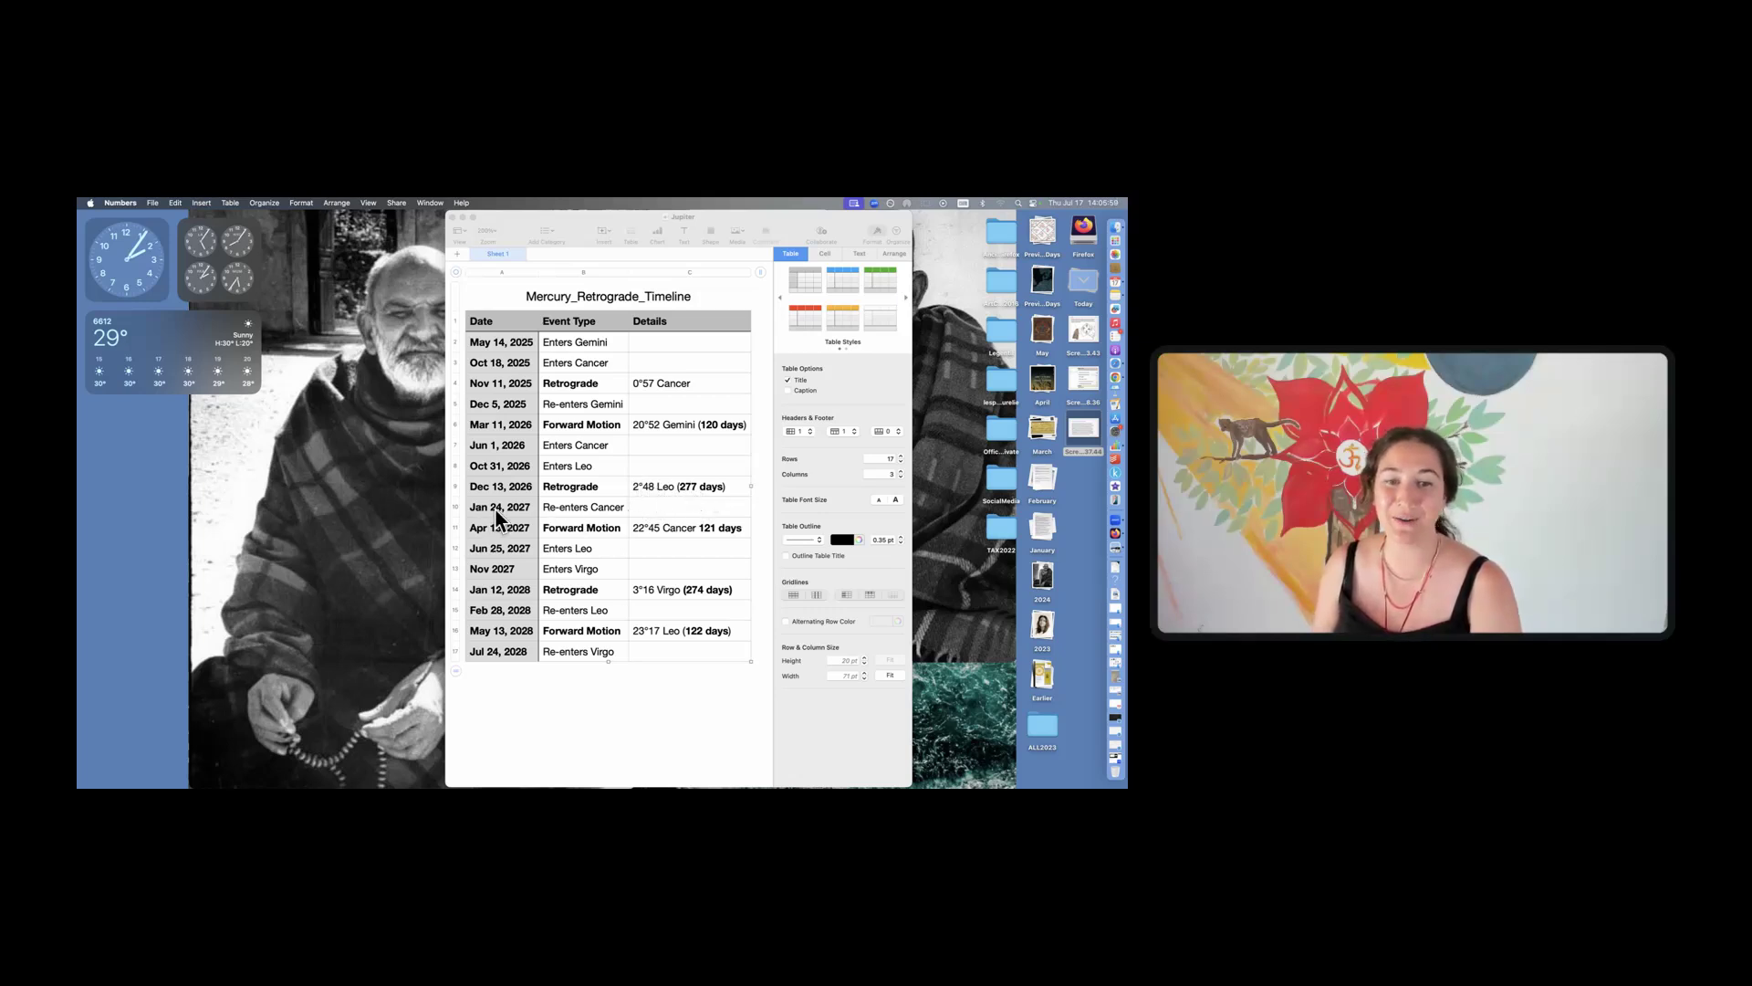
{"action": "mouse_move", "coordinate": [506, 520]}
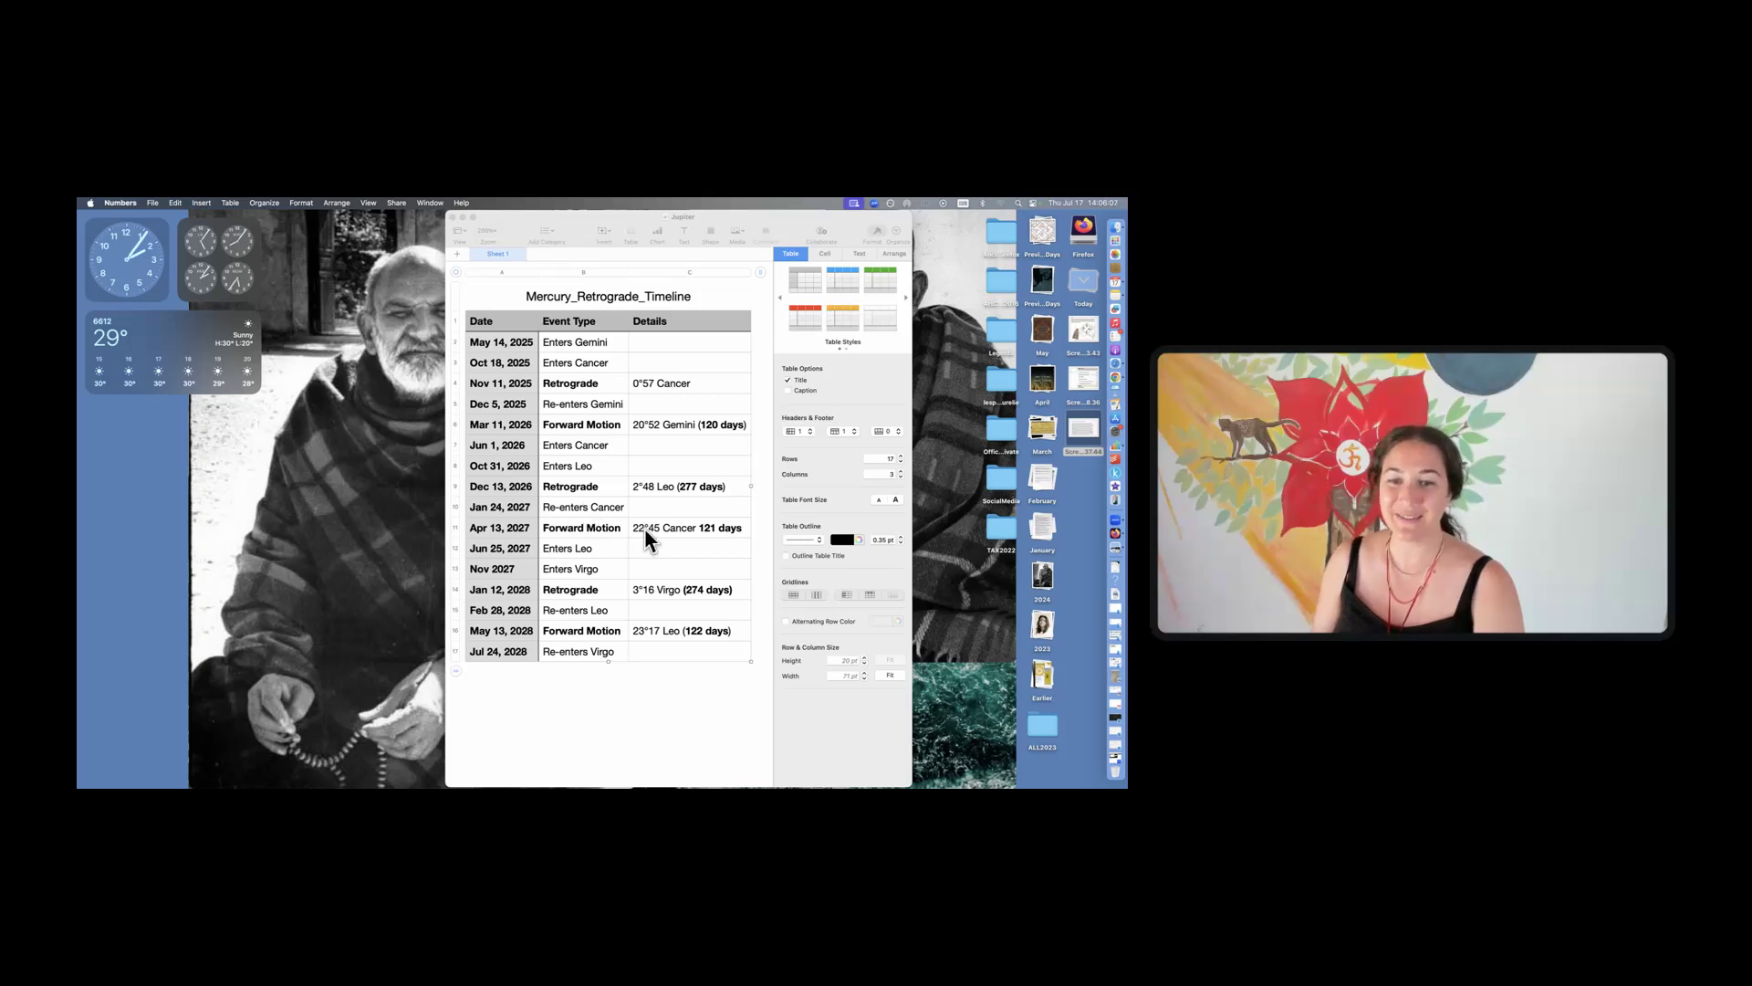
{"action": "mouse_move", "coordinate": [646, 544]}
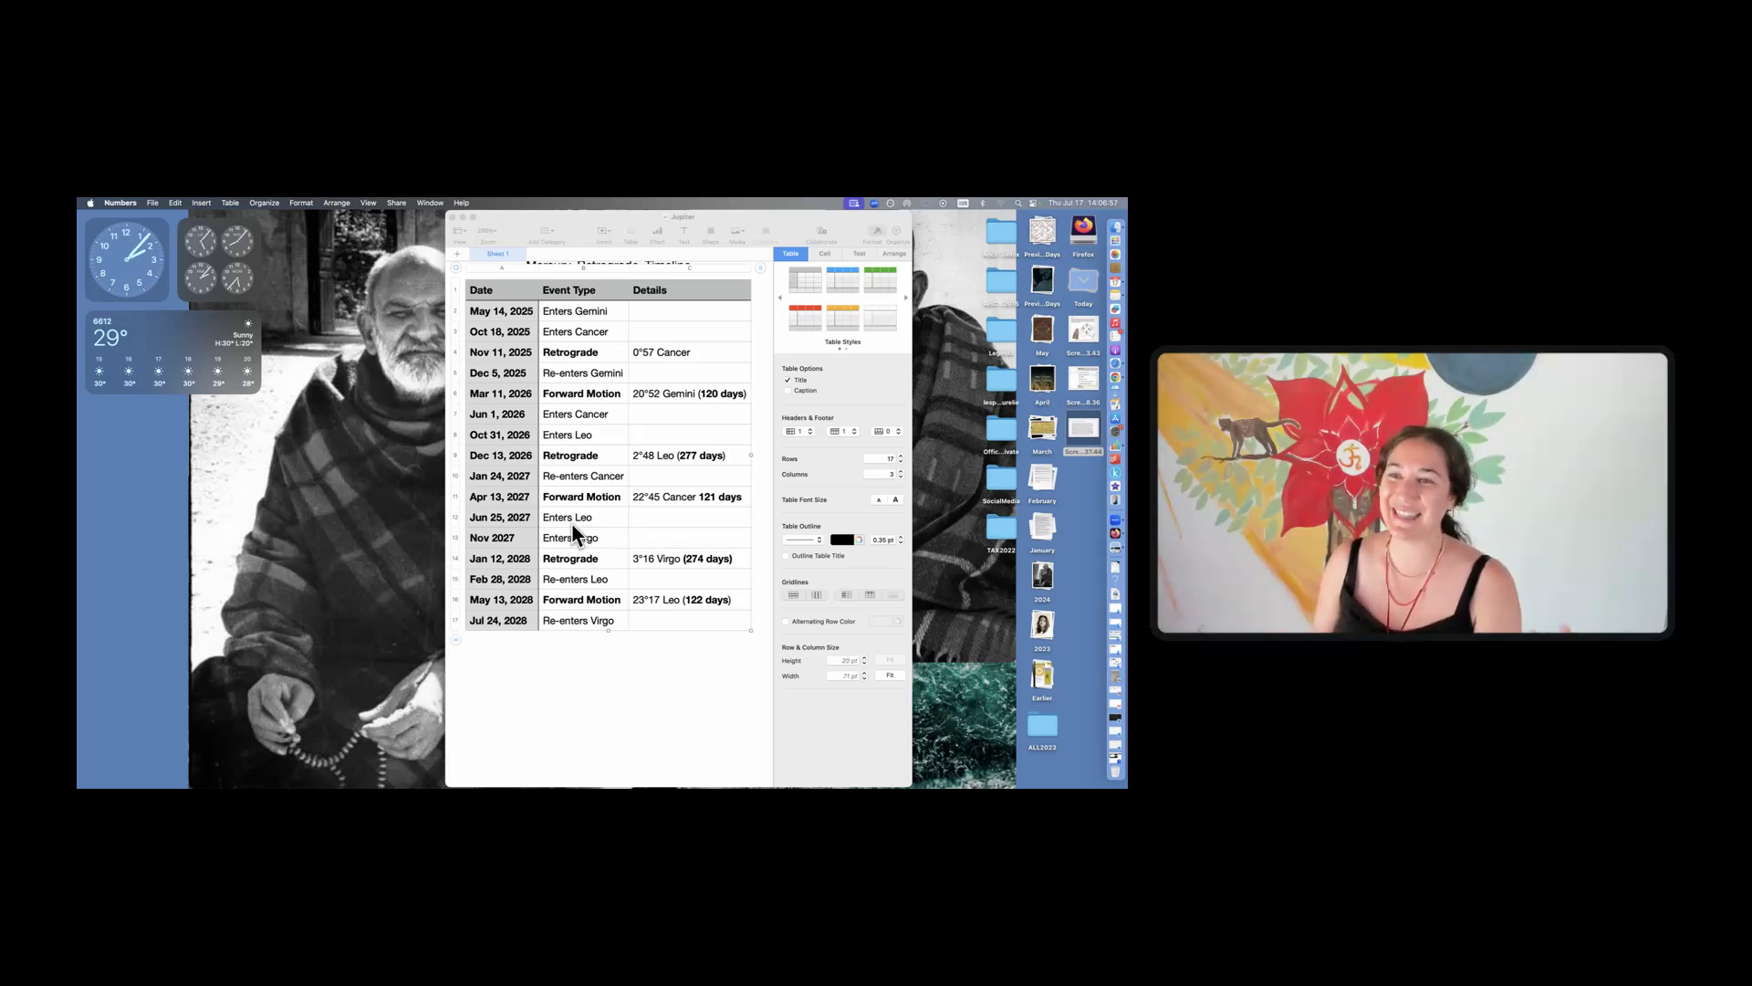
{"action": "mouse_move", "coordinate": [595, 533]}
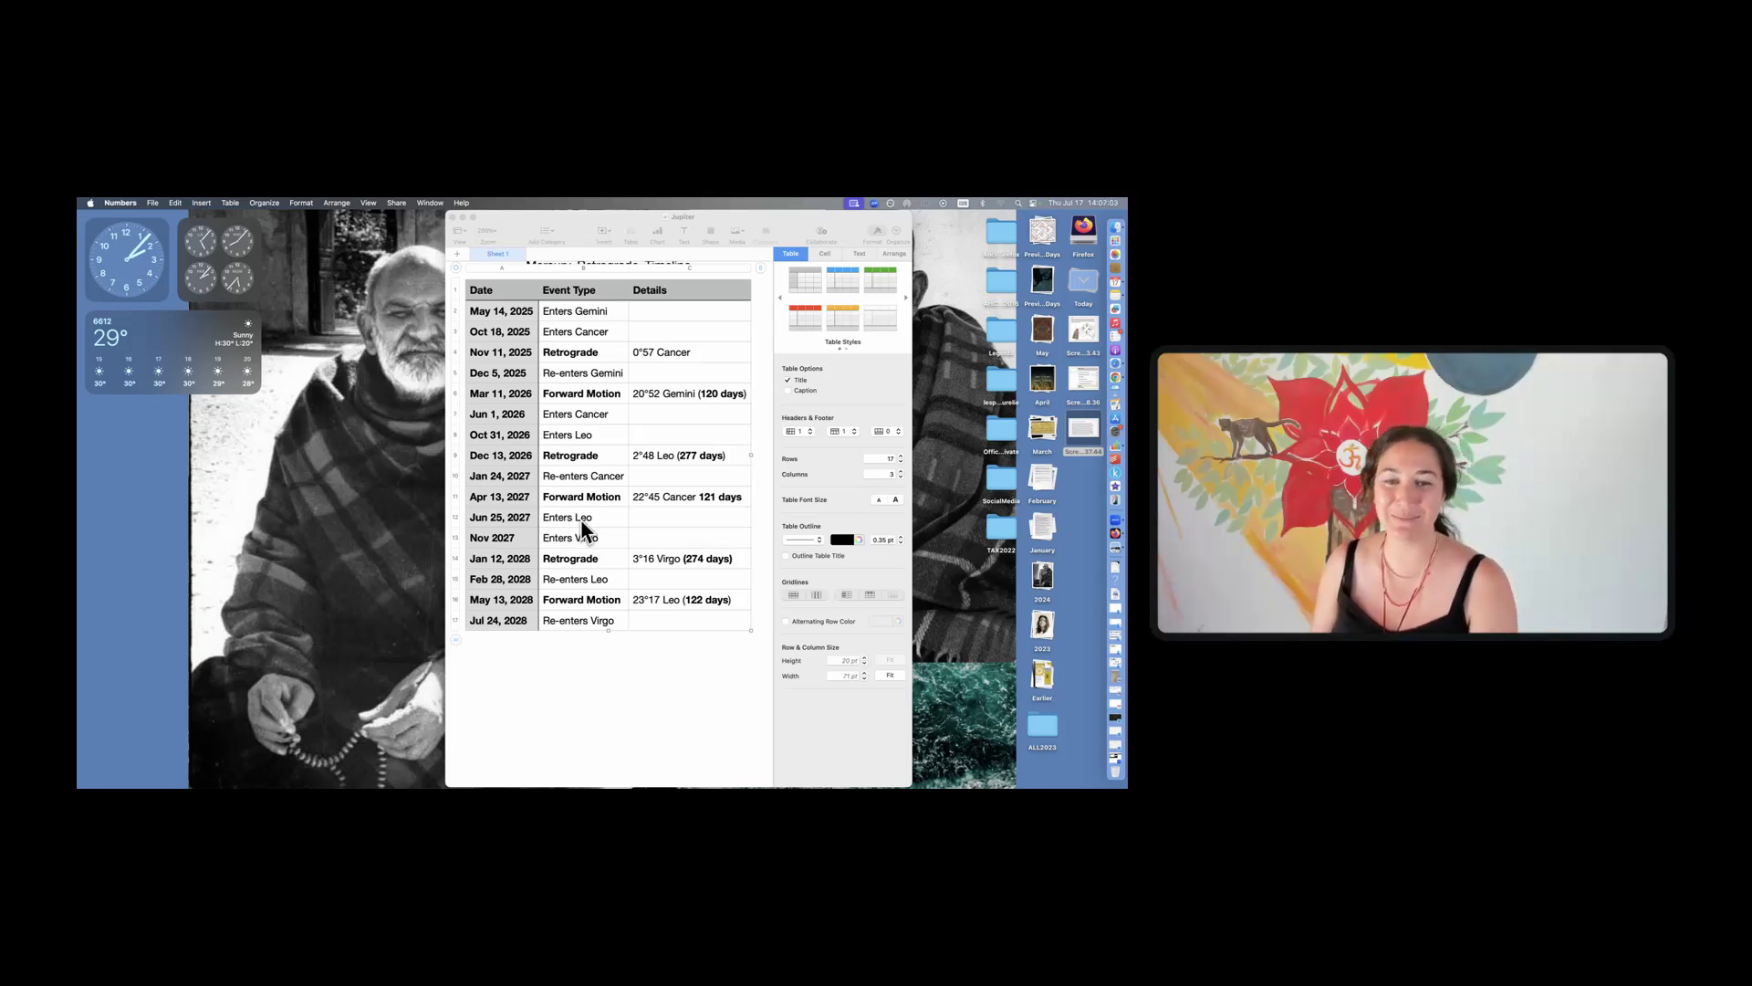
{"action": "mouse_move", "coordinate": [586, 463]}
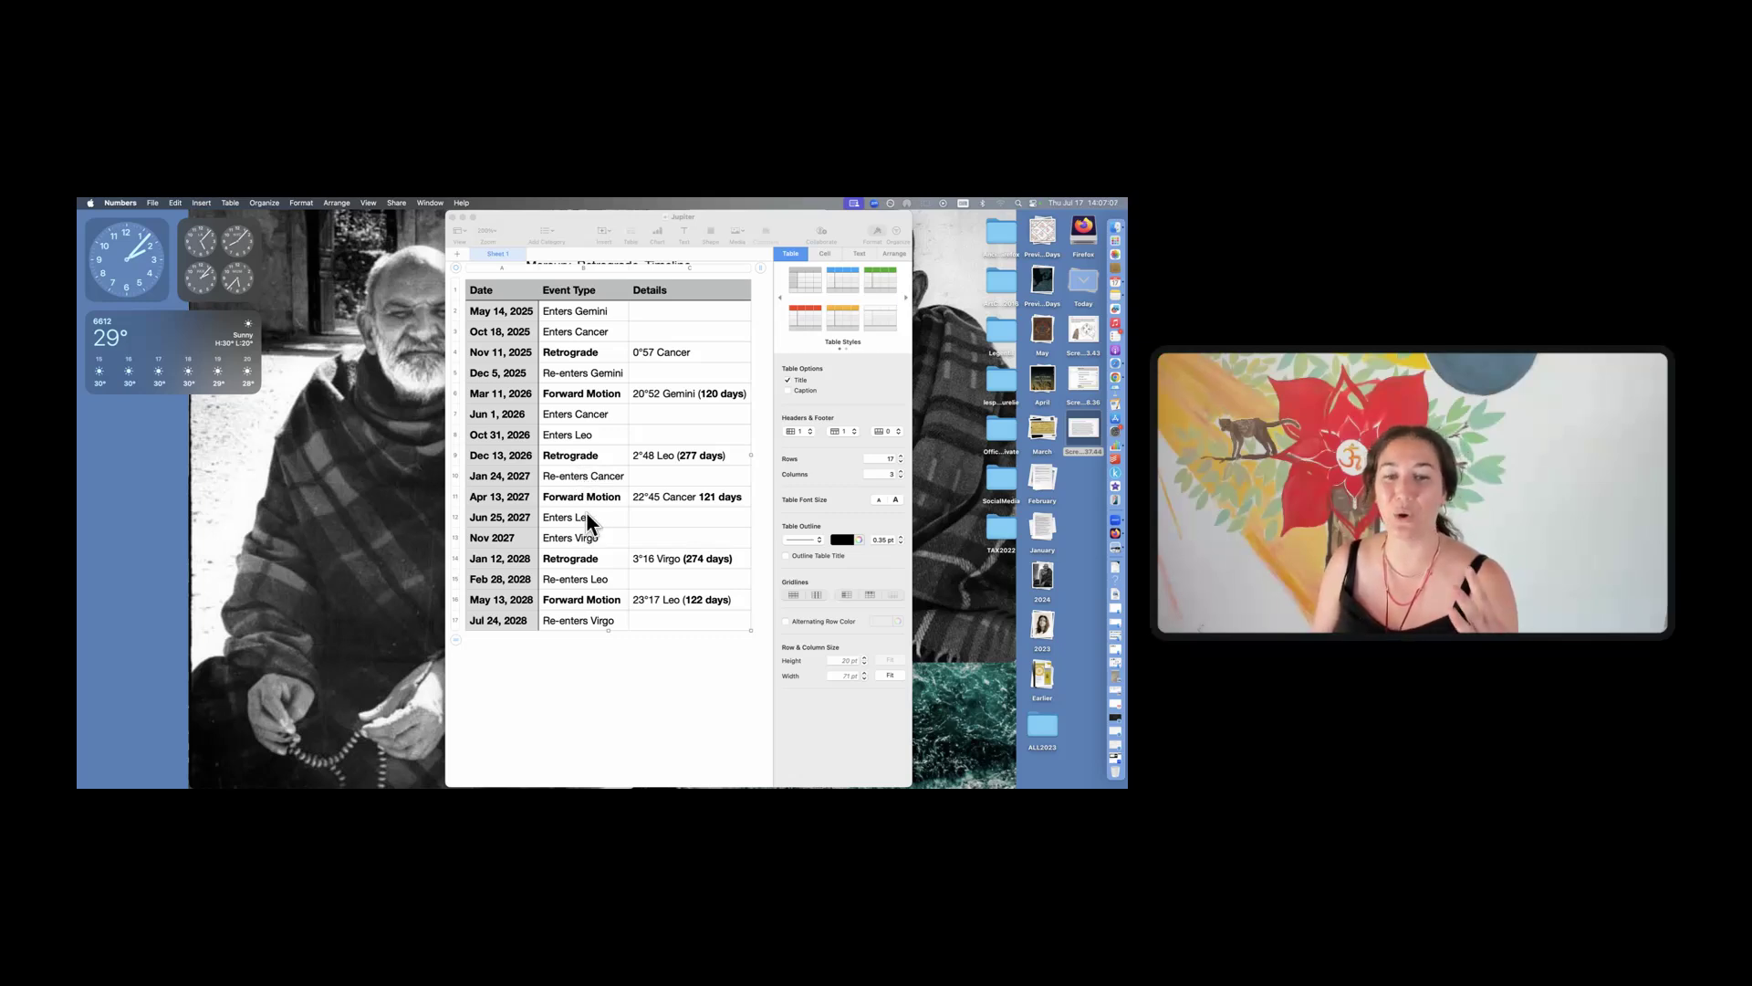
{"action": "mouse_move", "coordinate": [710, 573]}
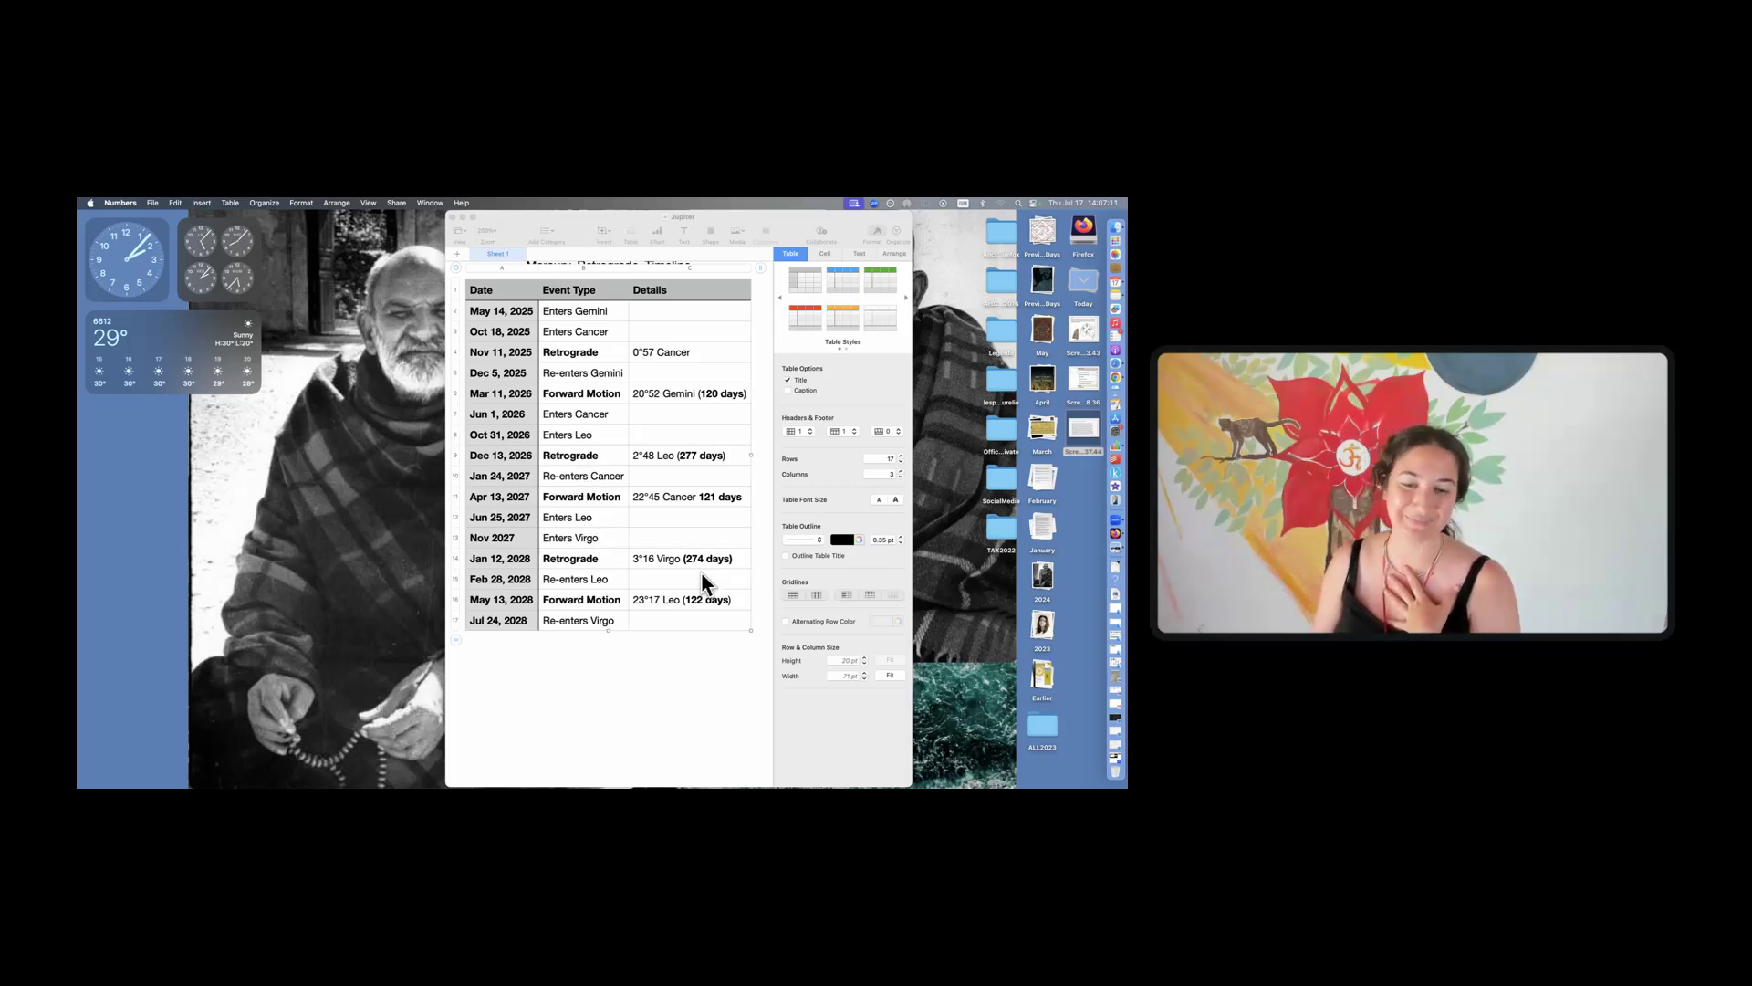
{"action": "mouse_move", "coordinate": [615, 574]}
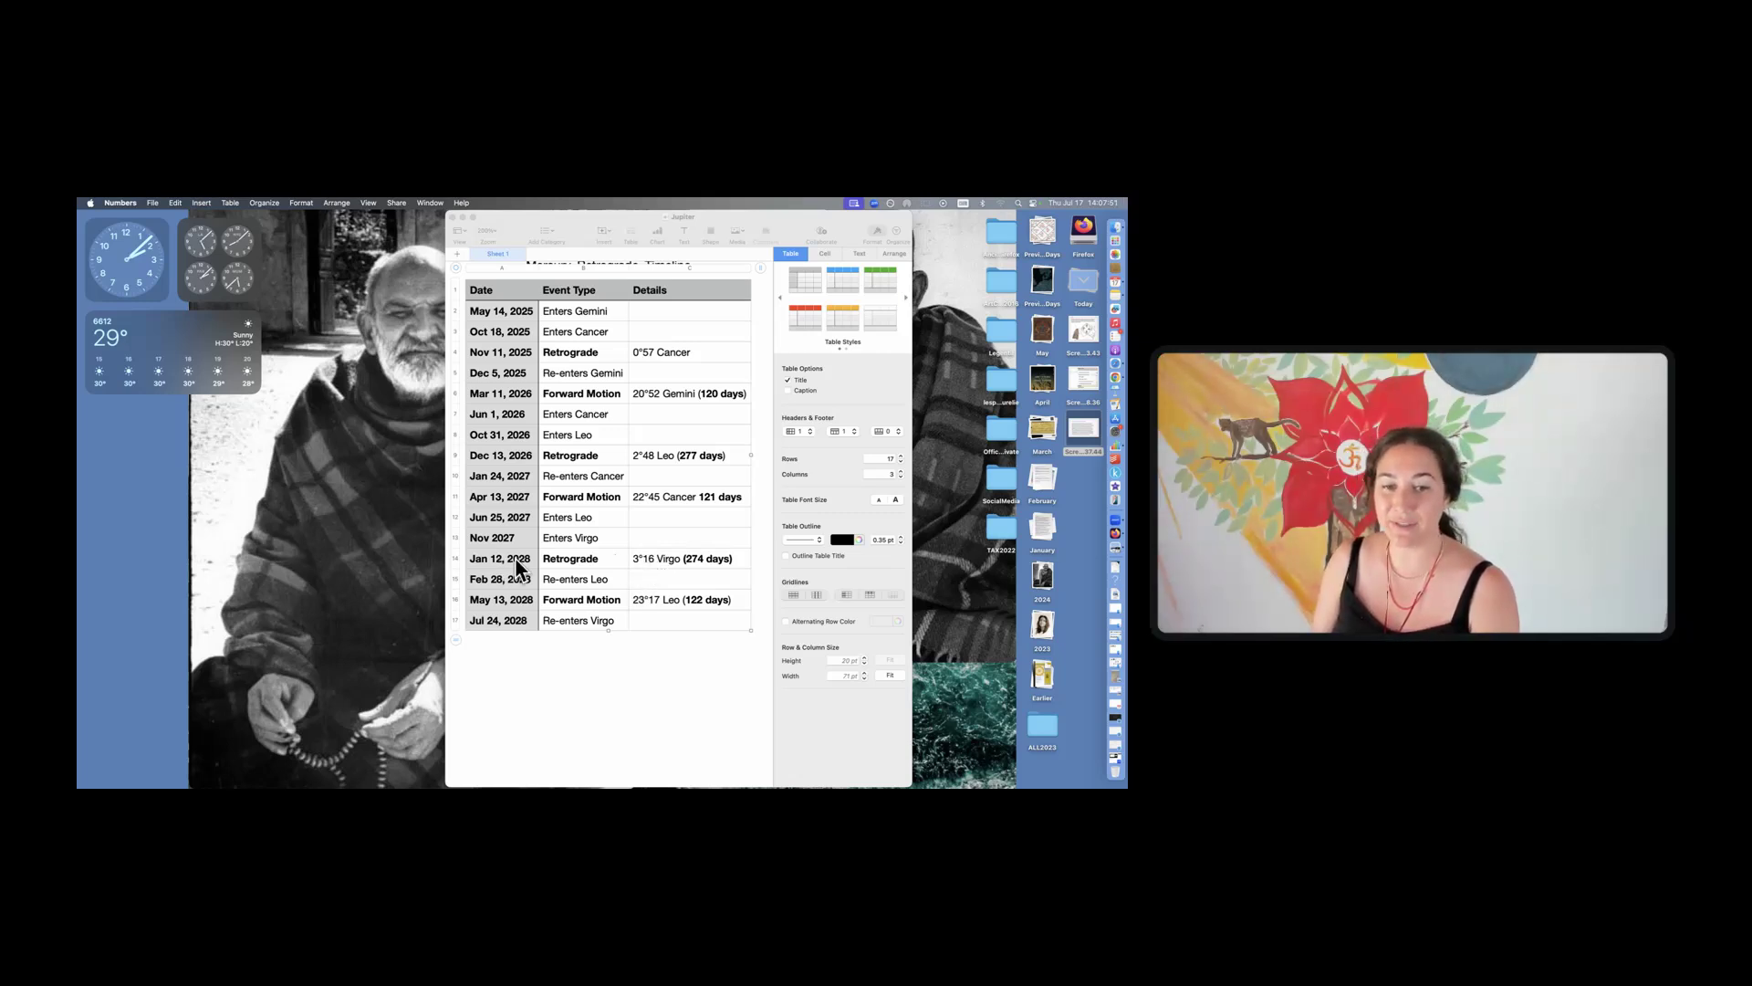
{"action": "mouse_move", "coordinate": [659, 571]}
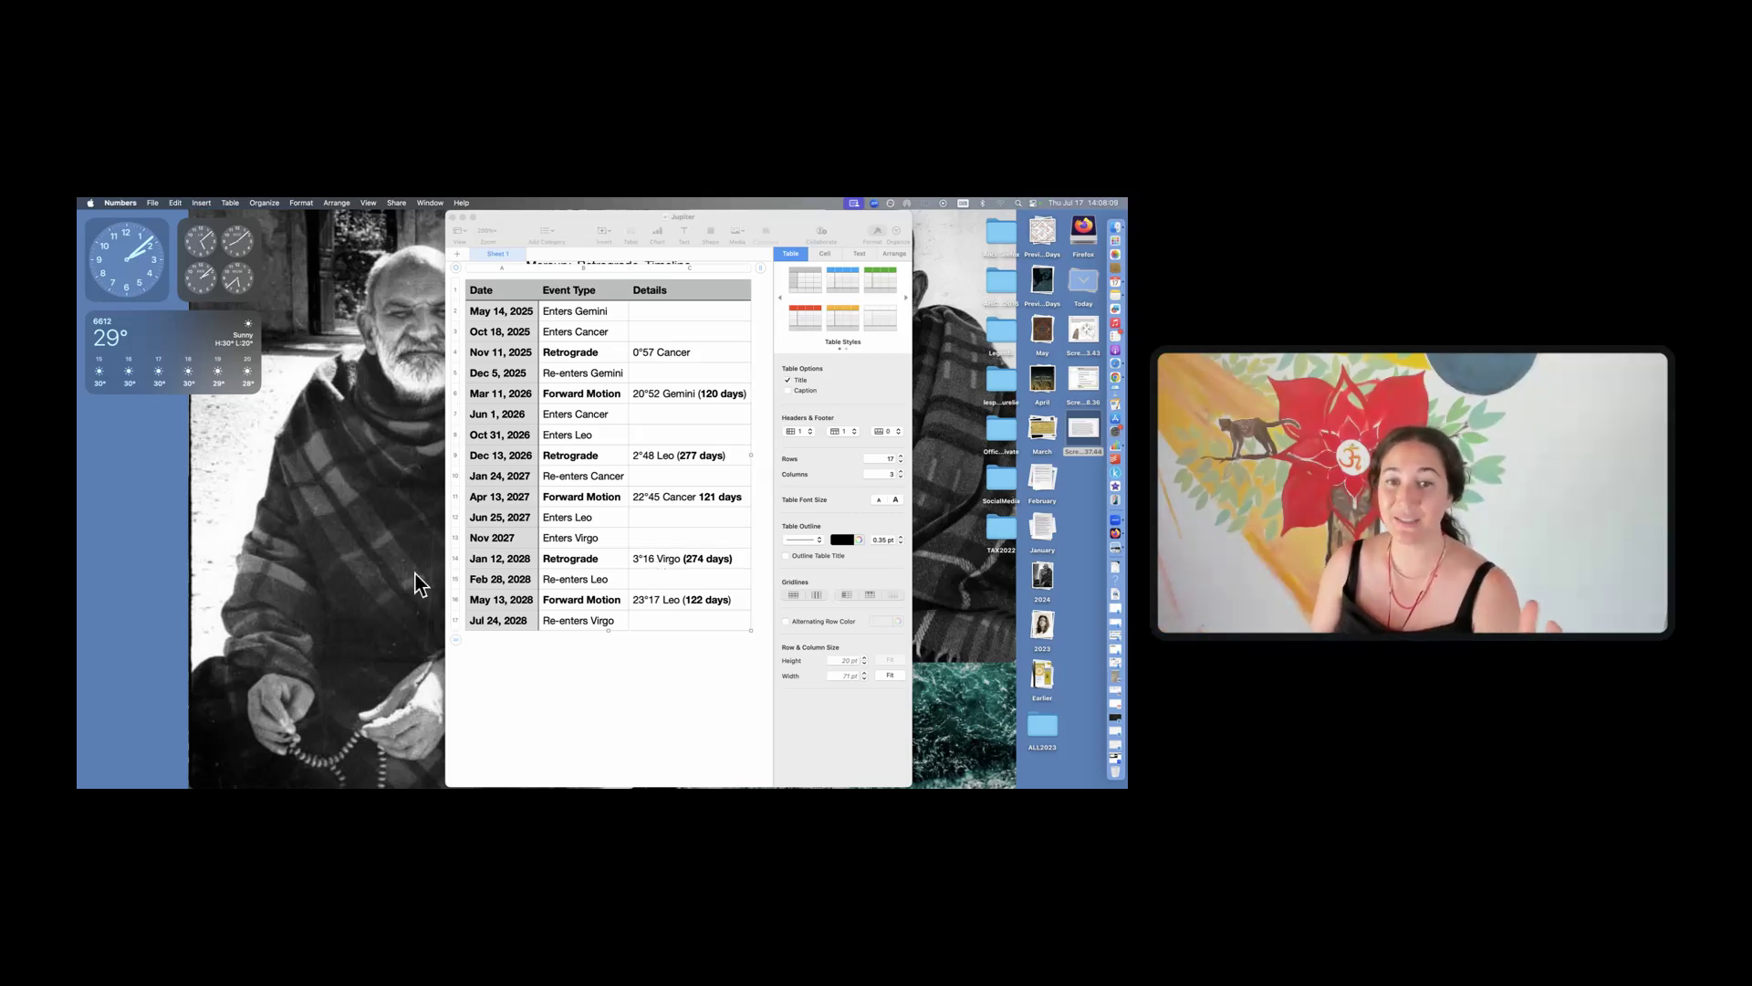
{"action": "mouse_move", "coordinate": [696, 637]}
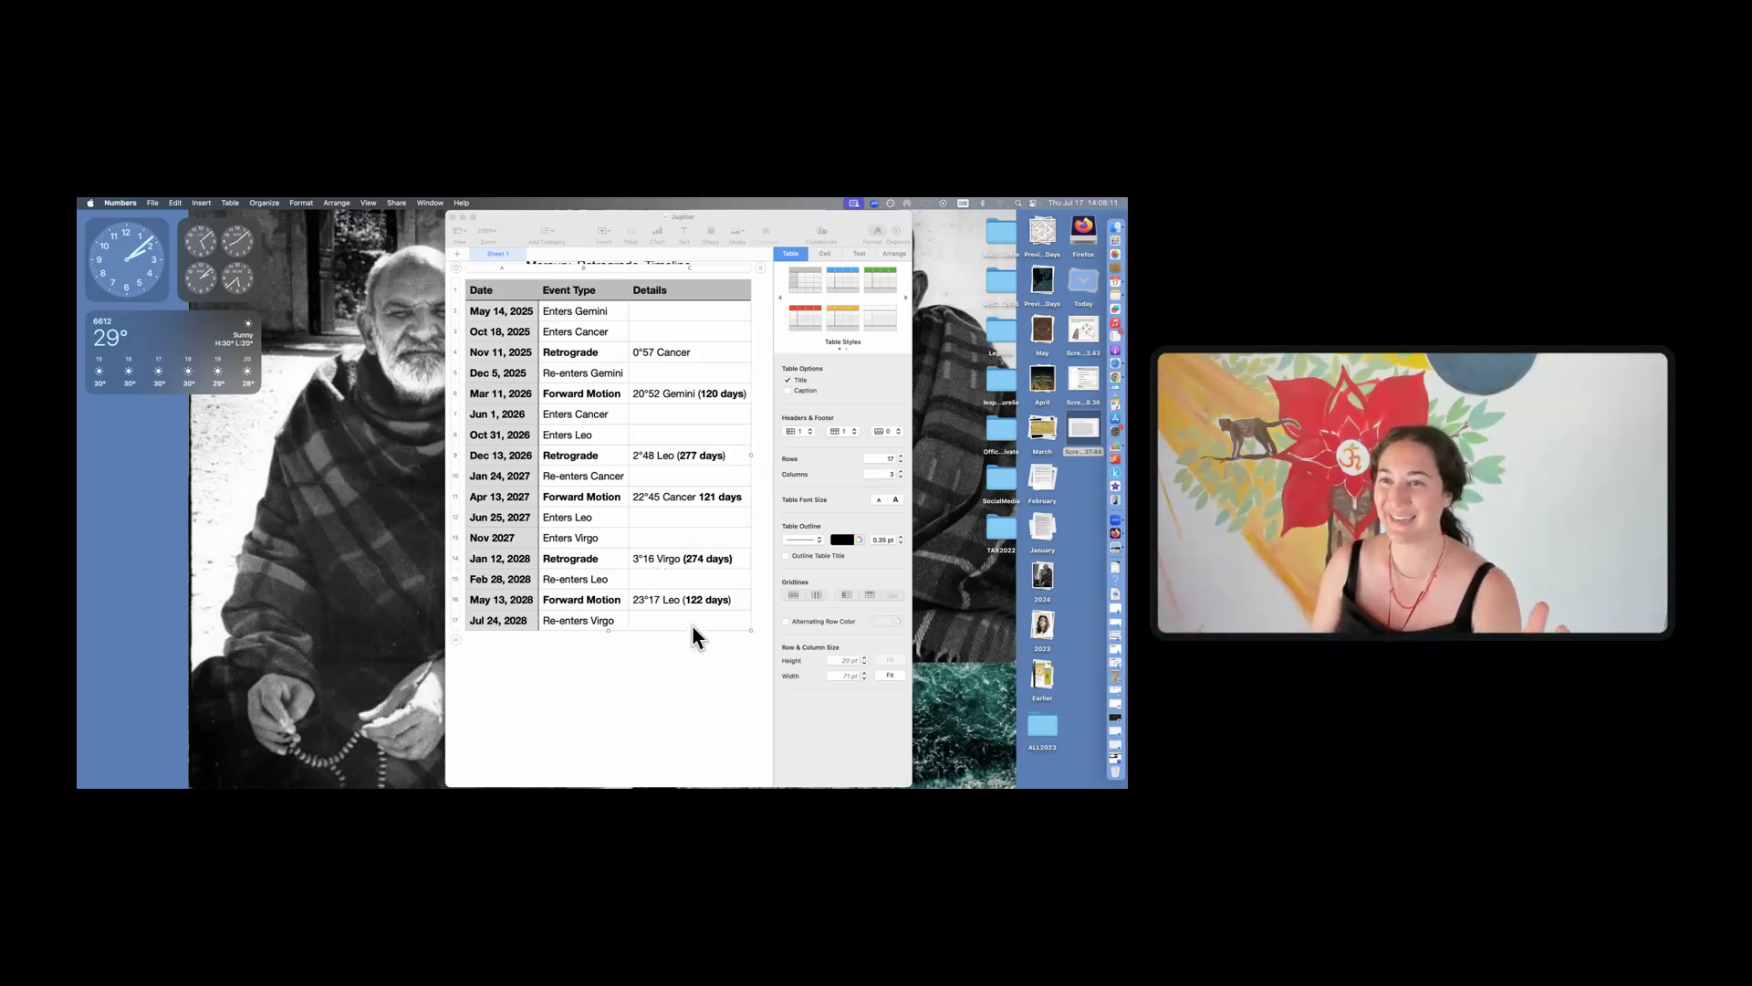